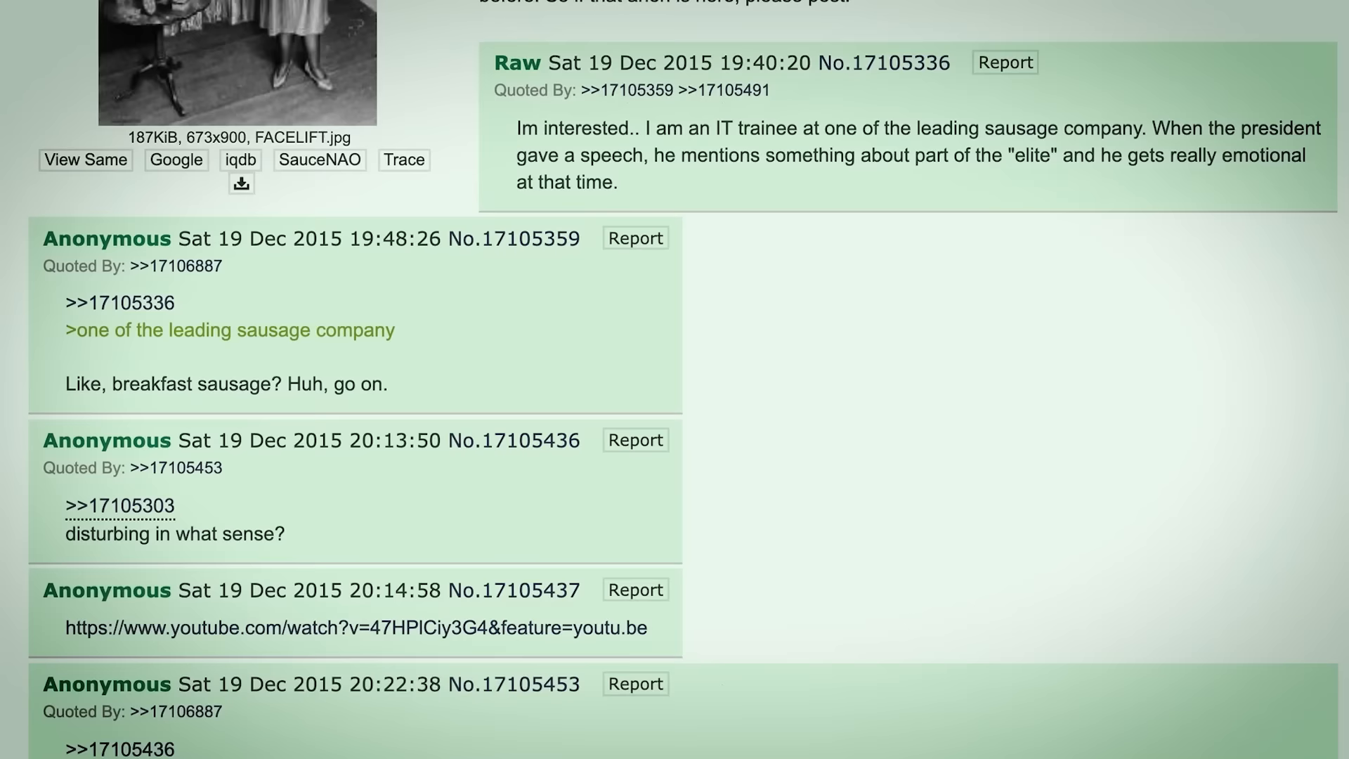
pyautogui.scroll(-3)
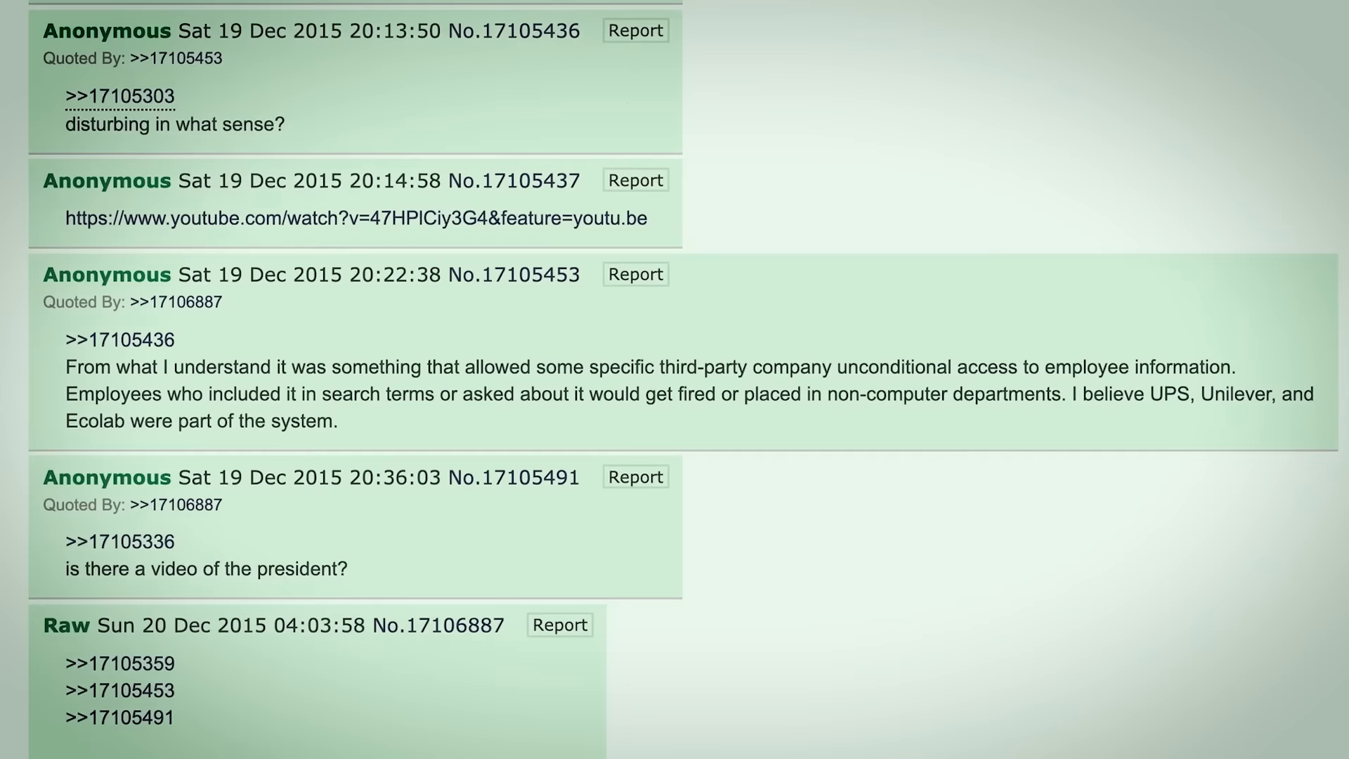